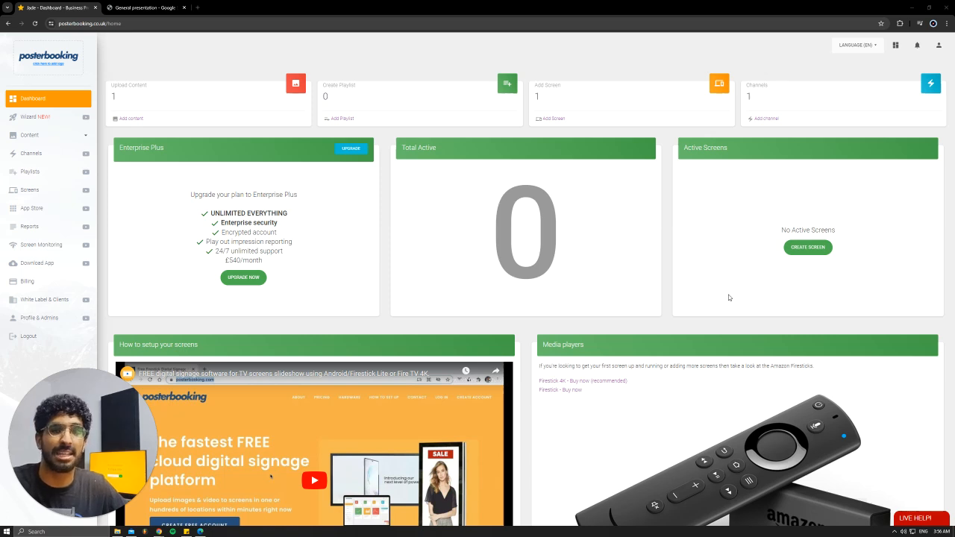
mouse_move(616, 292)
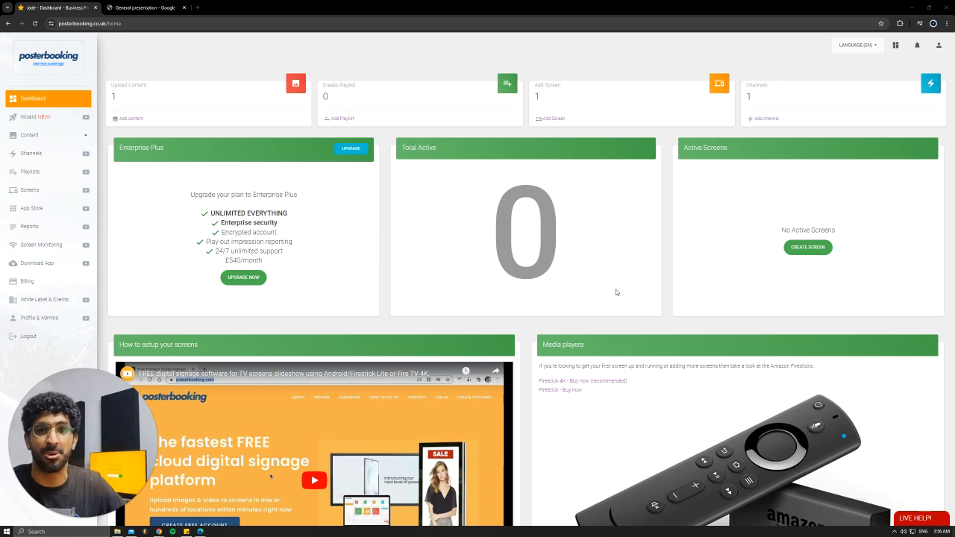
mouse_move(618, 291)
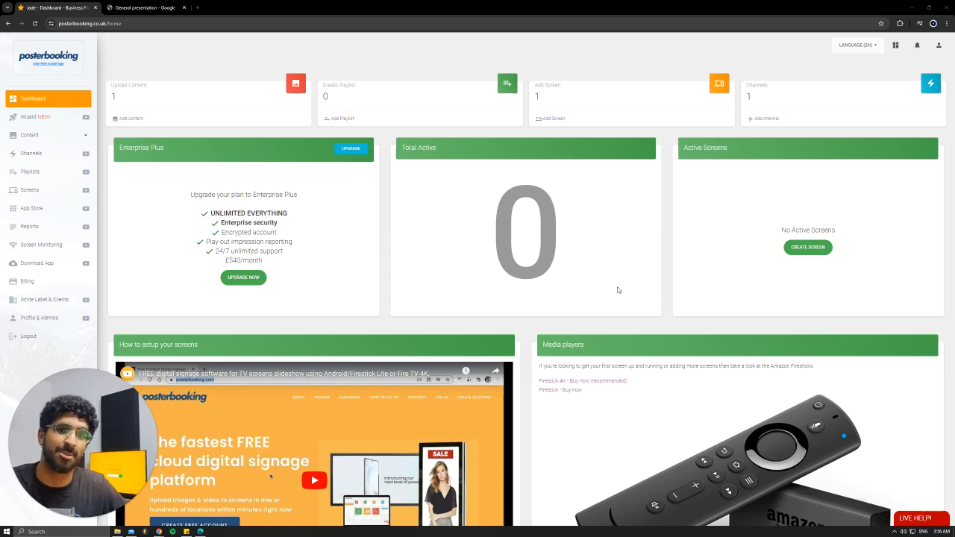
mouse_move(619, 203)
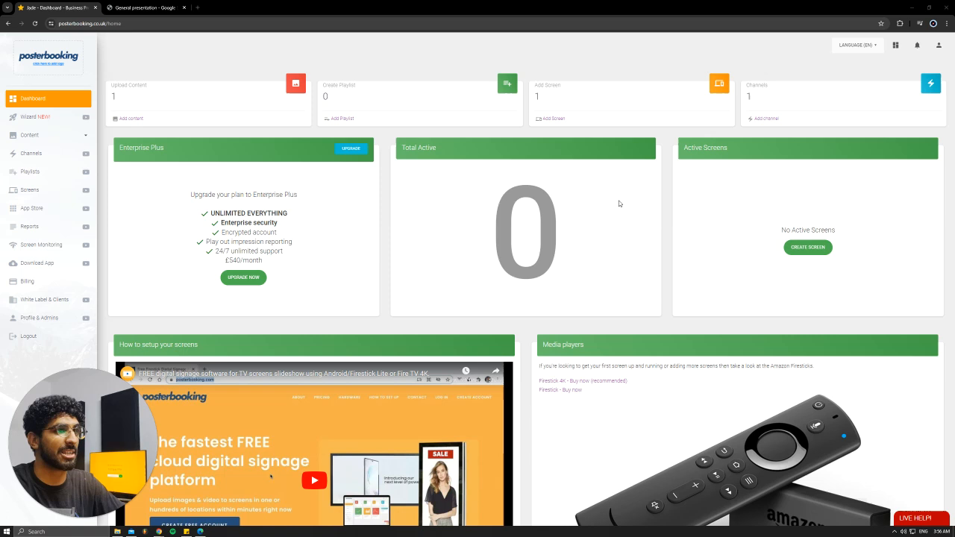
mouse_move(552, 118)
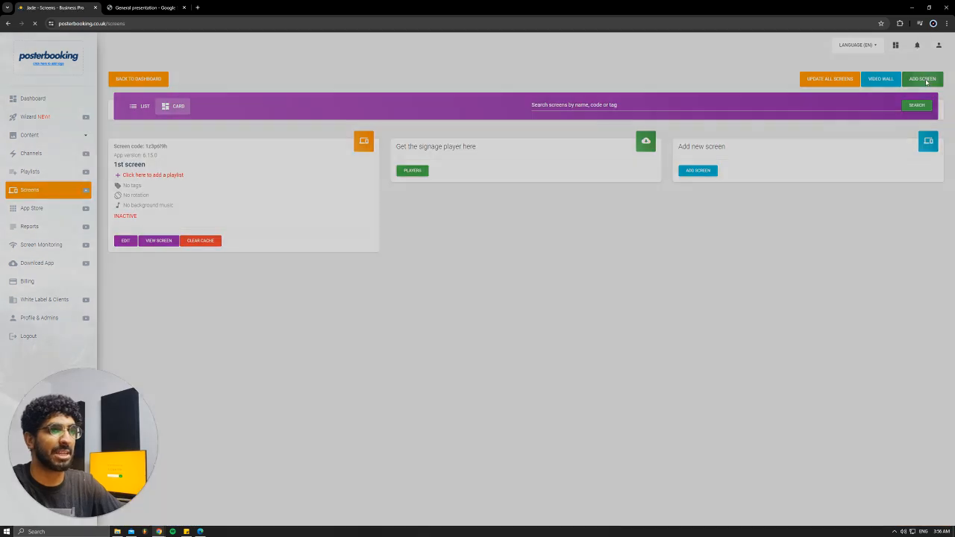
- Open the Add Screen form and dismiss it, leaving only the existing 1st screen listed
click(922, 77)
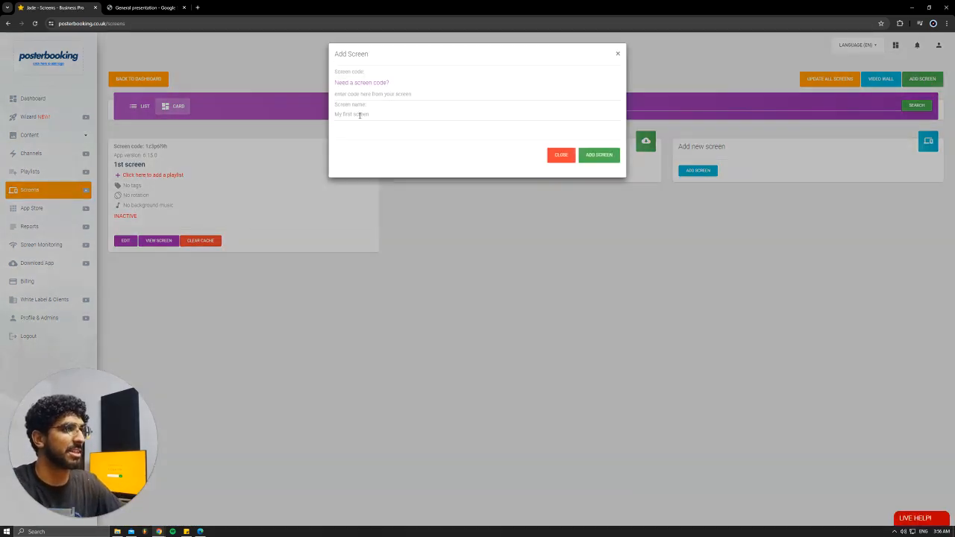
click(561, 154)
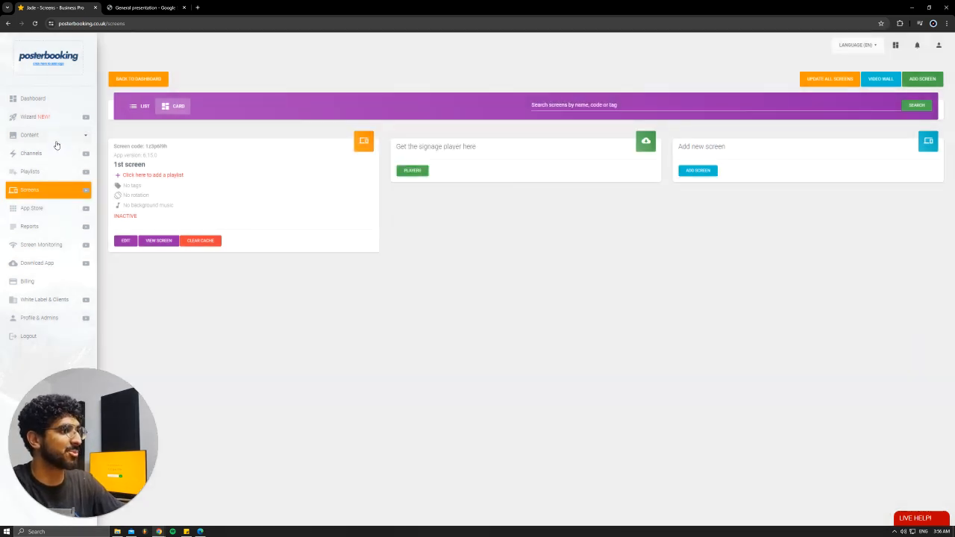
- From the Playlists page, create and save a new playlist named 'Menu'
click(29, 134)
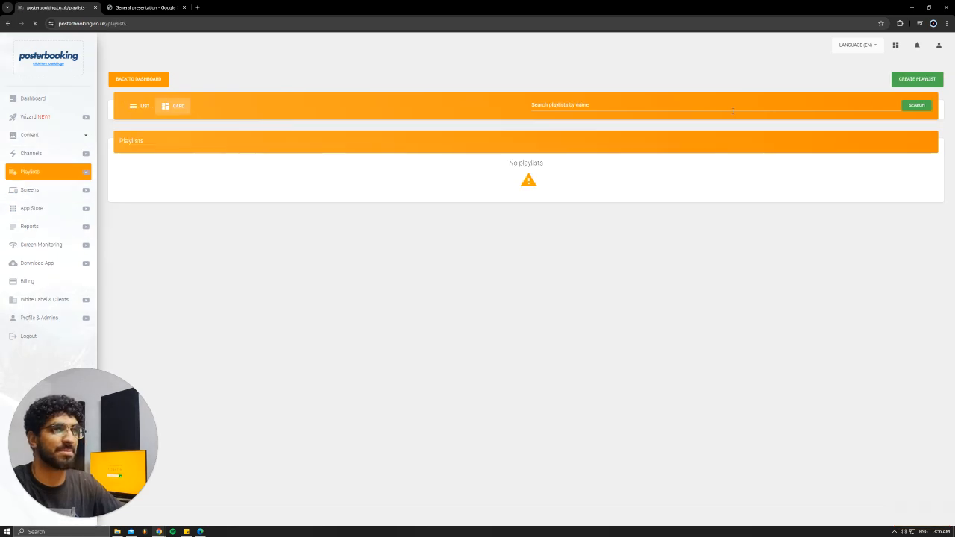
click(916, 77)
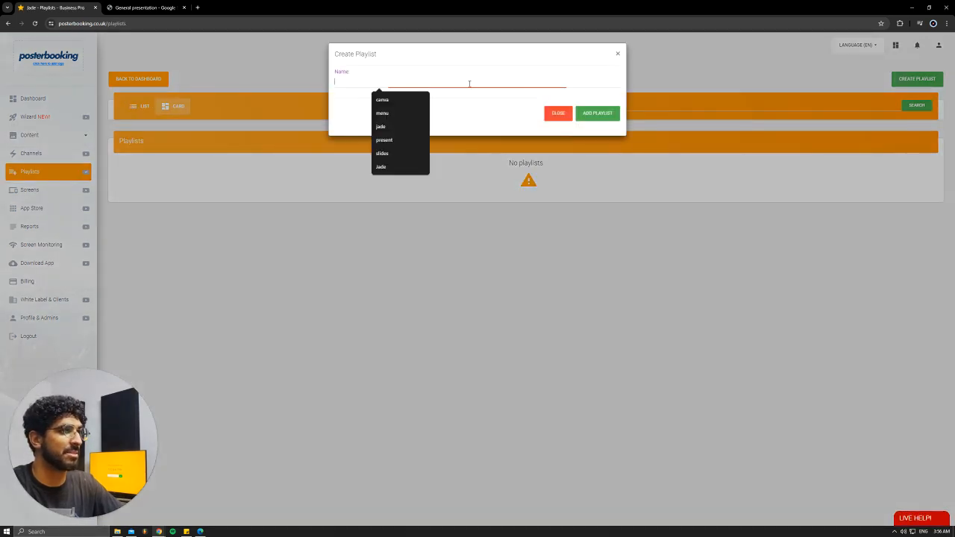
text(Menu)
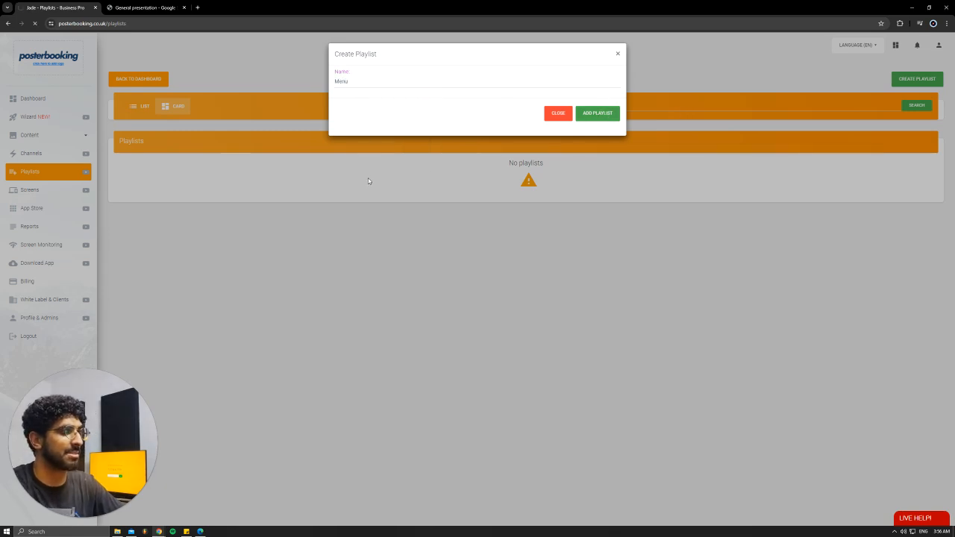
click(596, 113)
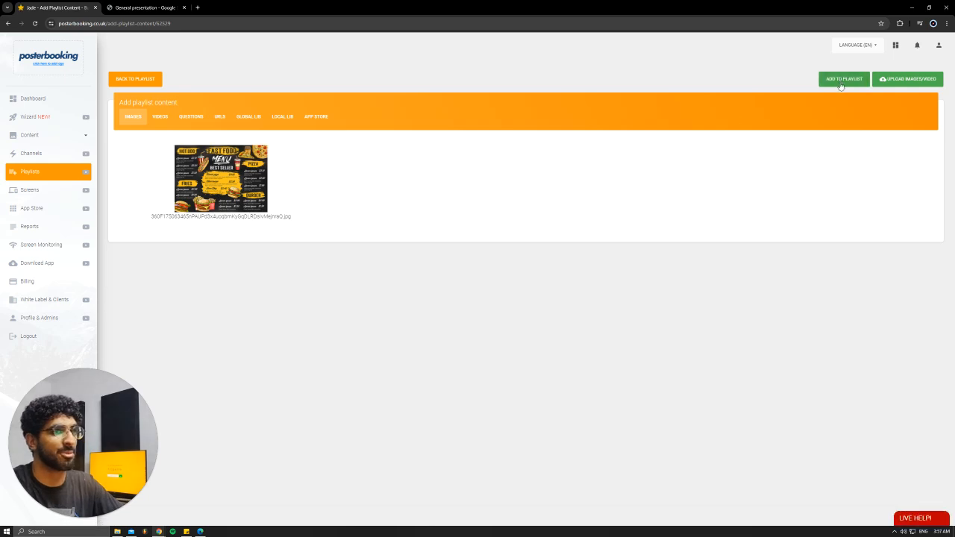
- Add the uploaded fast-food menu image as content of the Menu playlist
click(844, 77)
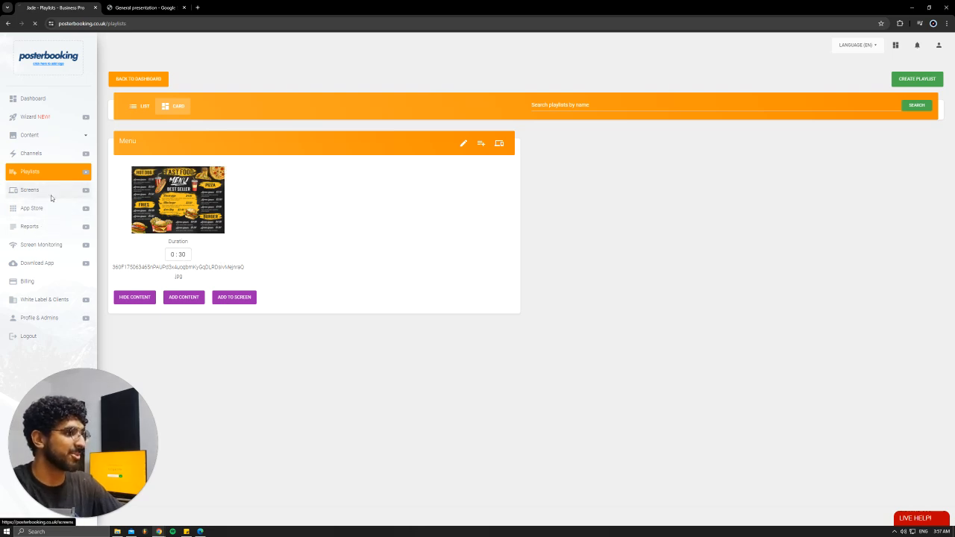
- On the 1st screen, tick the Menu playlist and save the assignment
click(29, 189)
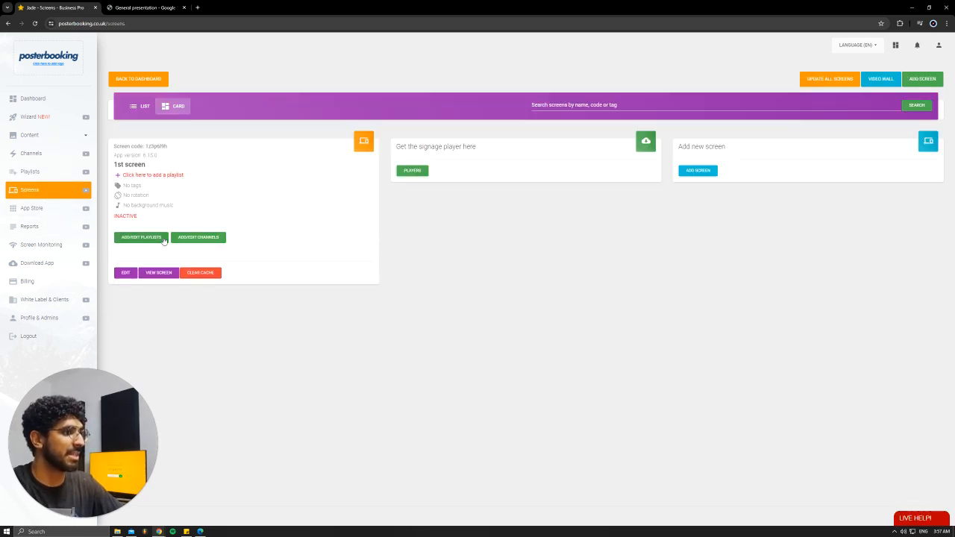
click(140, 238)
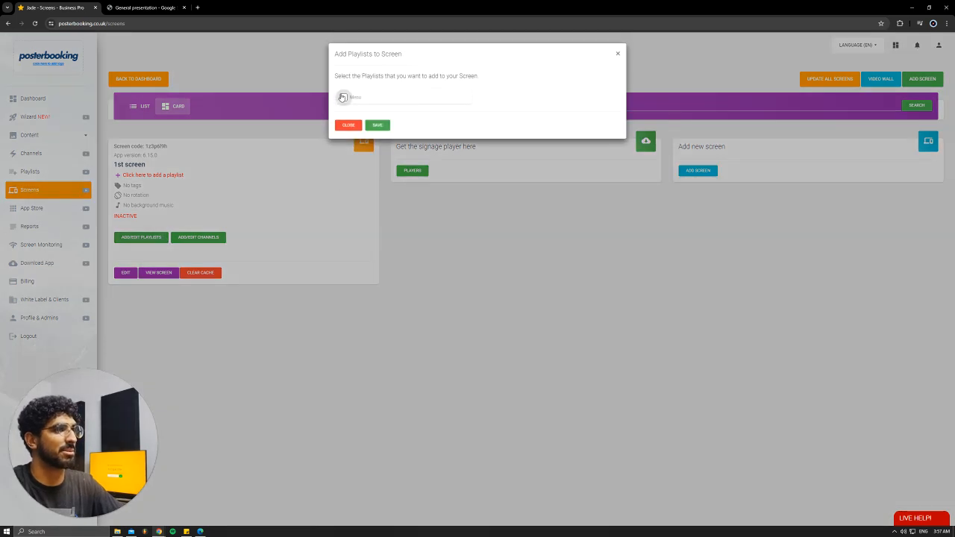
click(376, 125)
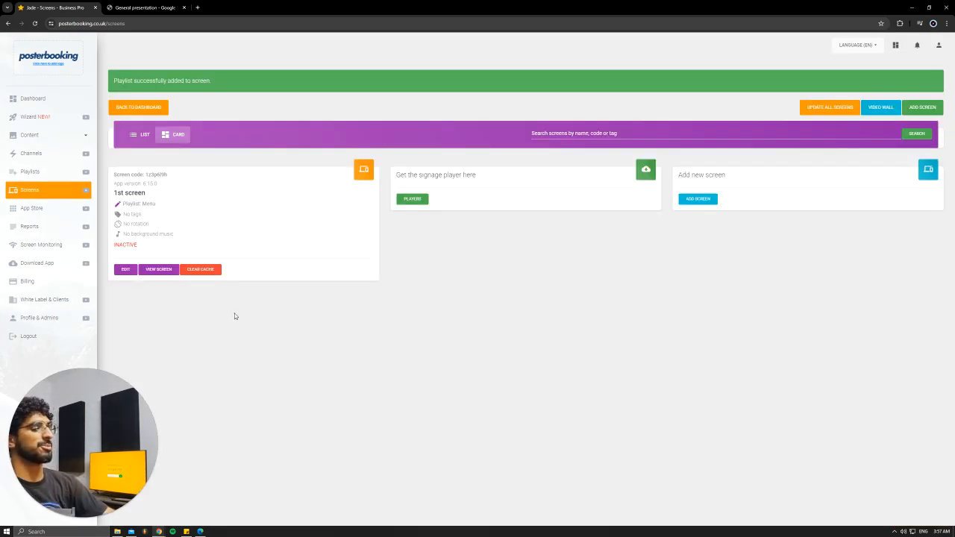